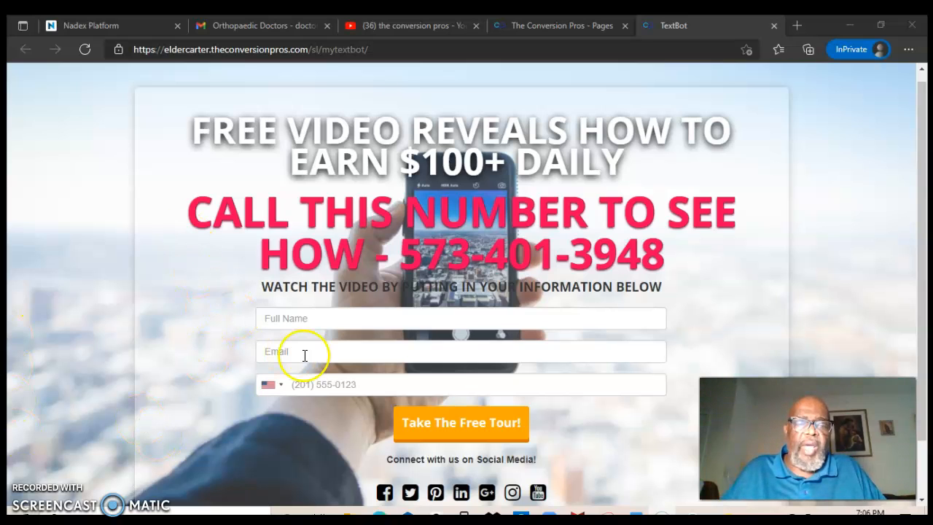
{"action": "mouse_move", "coordinate": [615, 426]}
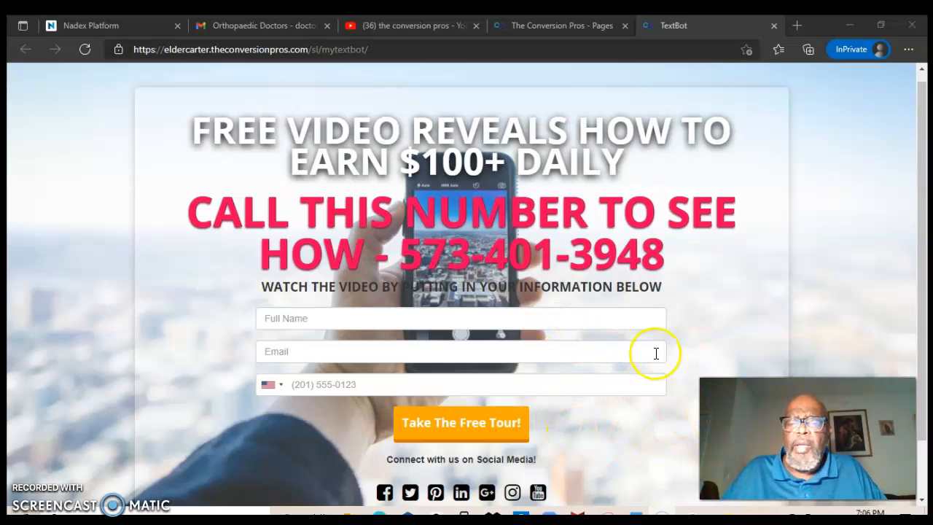
{"action": "mouse_move", "coordinate": [586, 359]}
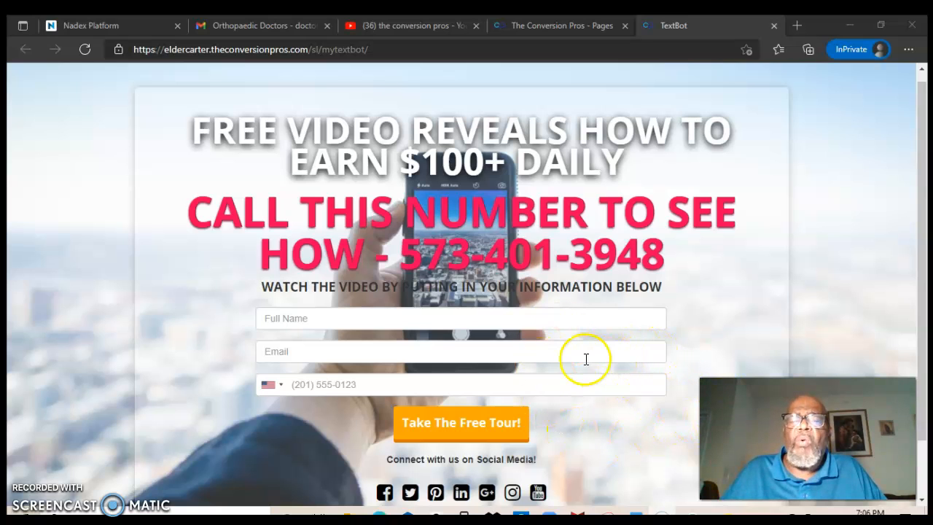
{"action": "mouse_move", "coordinate": [598, 386]}
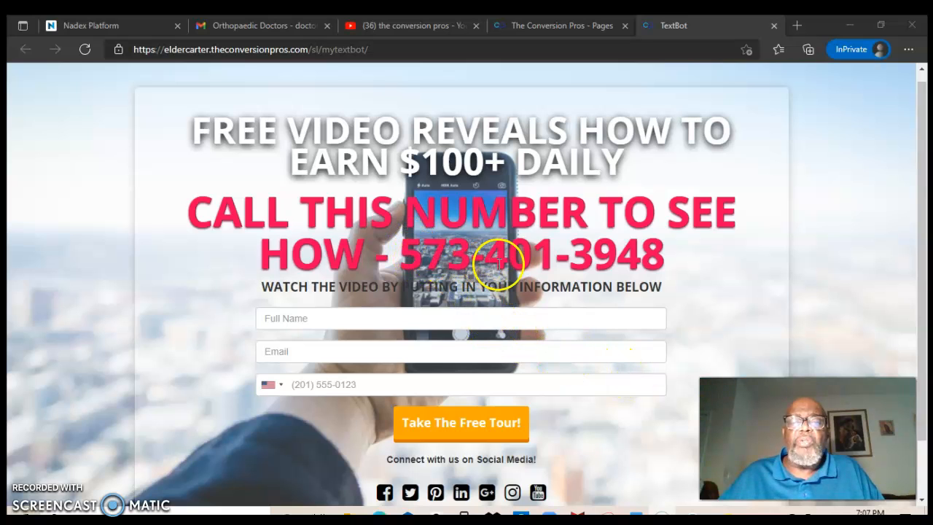
{"action": "mouse_move", "coordinate": [671, 275]}
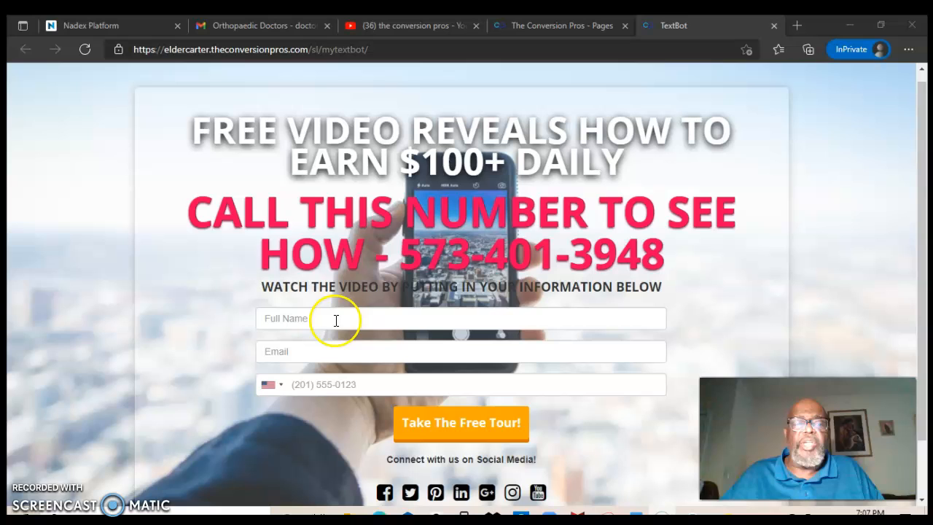
{"action": "mouse_move", "coordinate": [332, 327]}
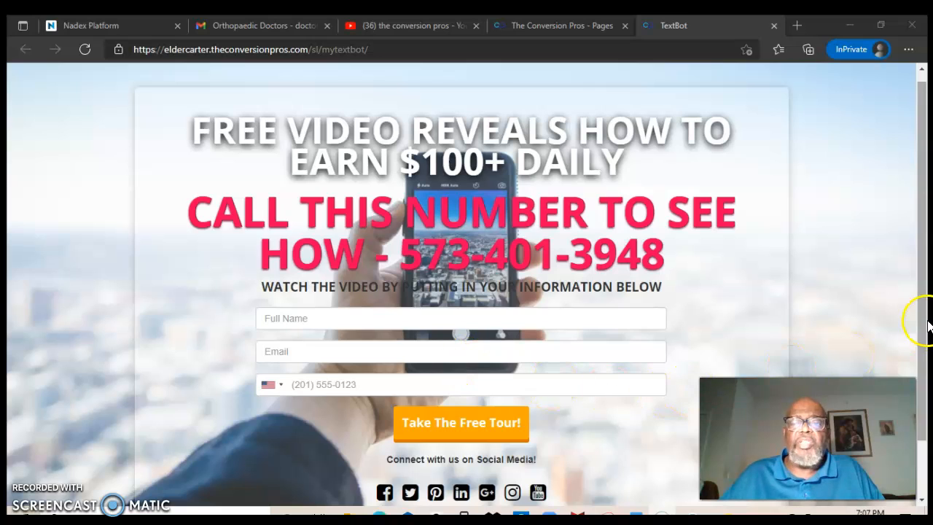
{"action": "mouse_move", "coordinate": [926, 330]}
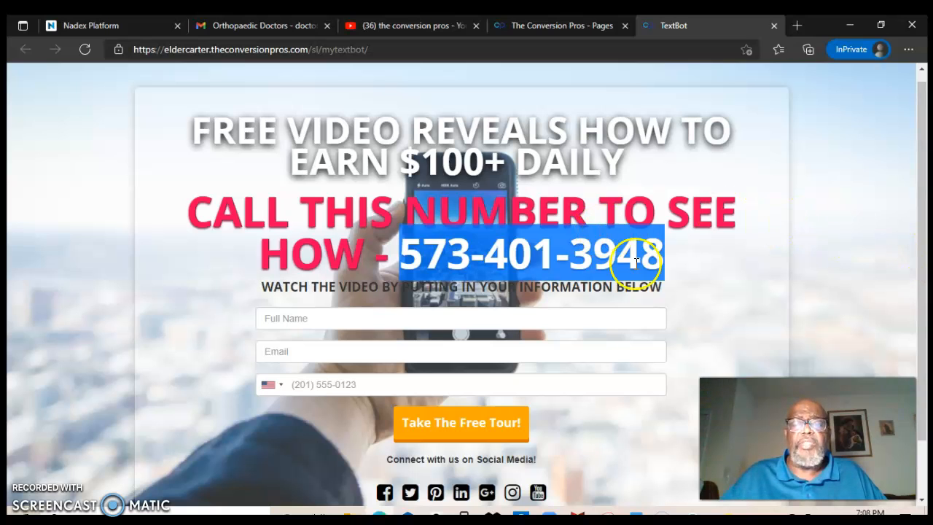
{"action": "mouse_move", "coordinate": [834, 306]}
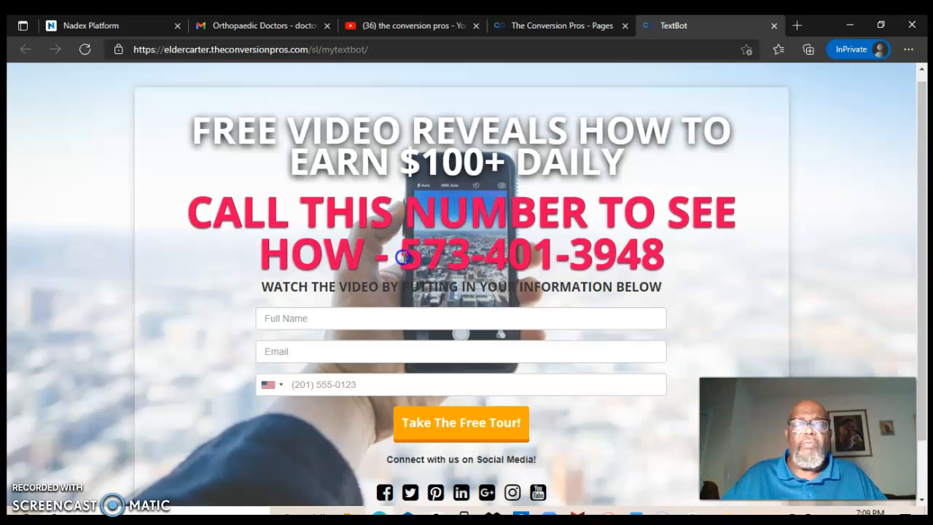
{"action": "left_click_drag", "start_coordinate": [400, 254], "coordinate": [669, 265]}
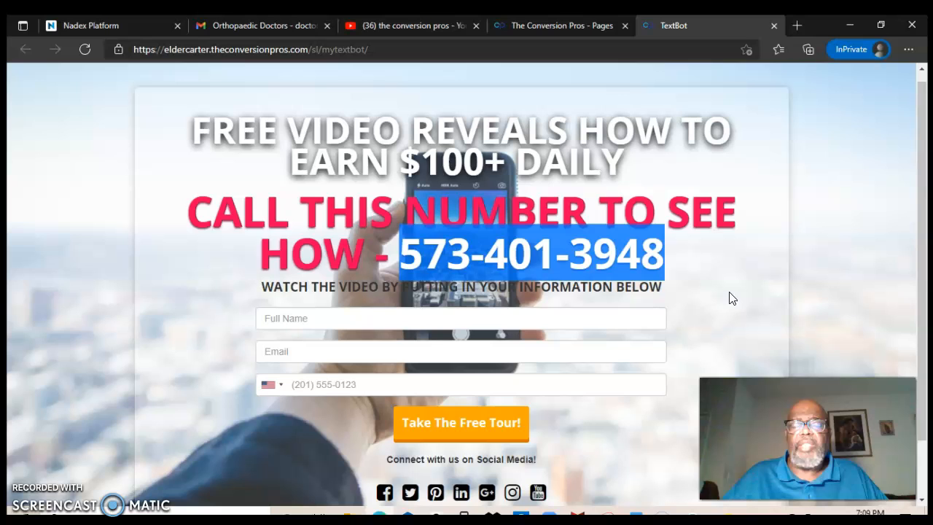
{"action": "left_click", "coordinate": [726, 275]}
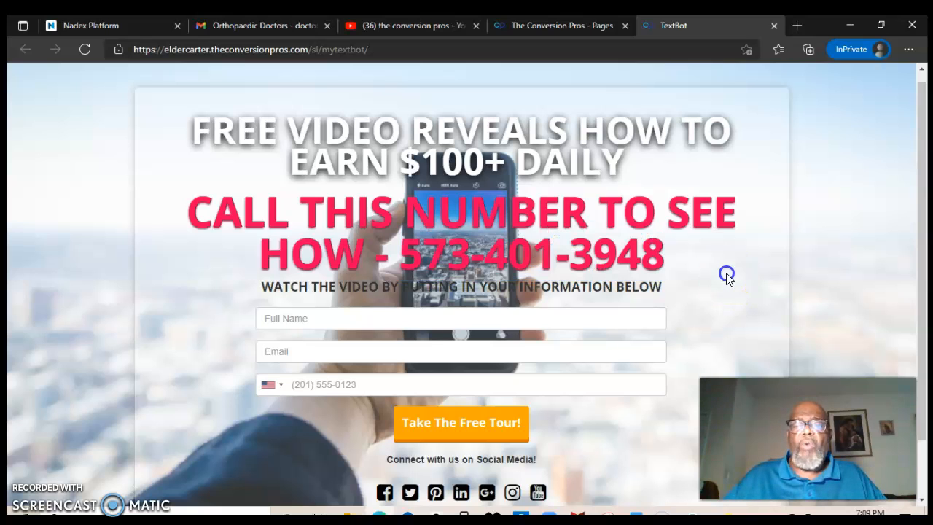
{"action": "mouse_move", "coordinate": [437, 336]}
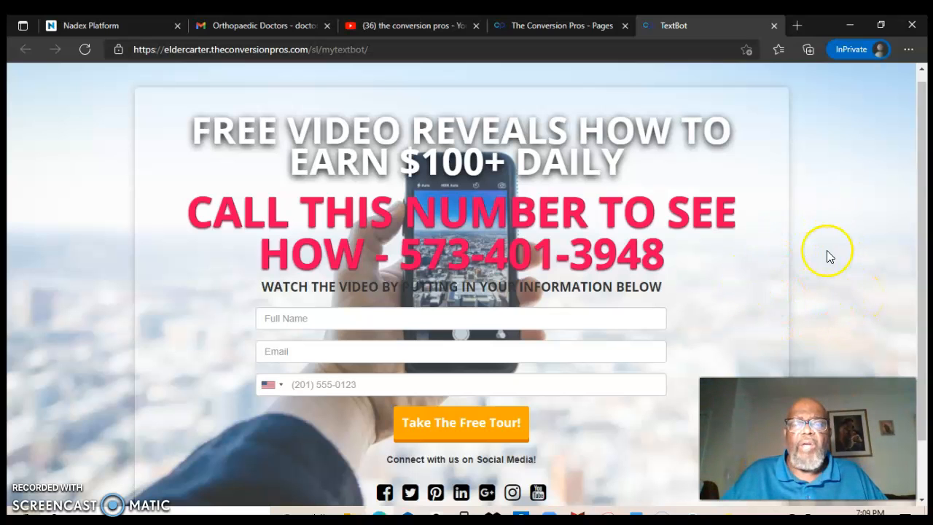
{"action": "mouse_move", "coordinate": [799, 299]}
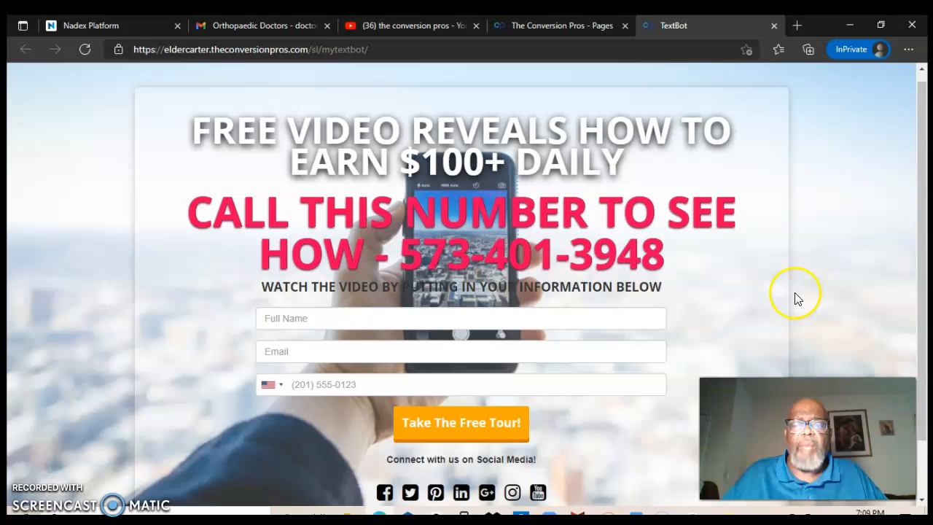
{"action": "mouse_move", "coordinate": [732, 233]}
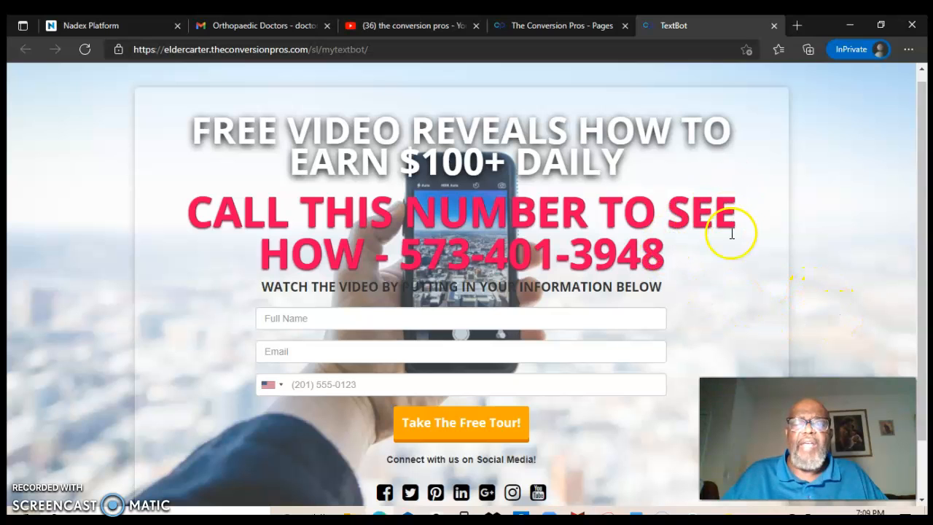
{"action": "mouse_move", "coordinate": [726, 323]}
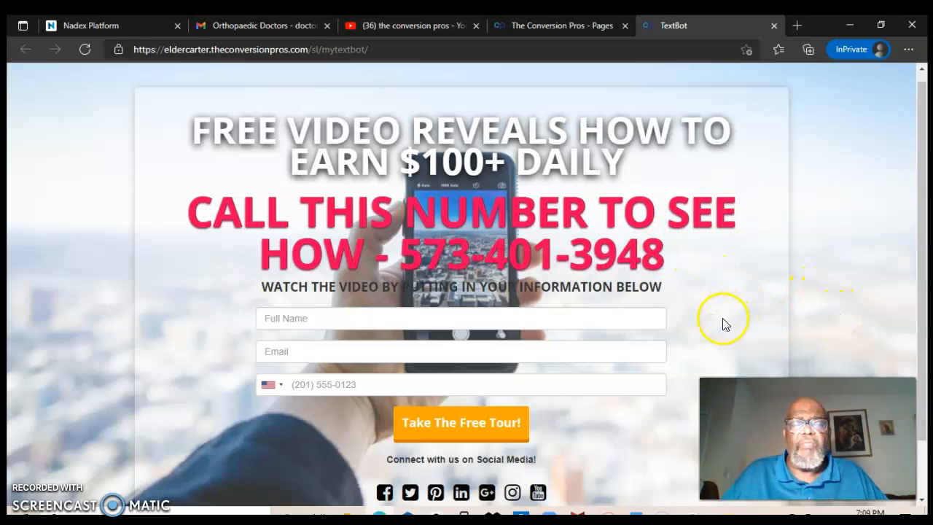
{"action": "mouse_move", "coordinate": [364, 144]}
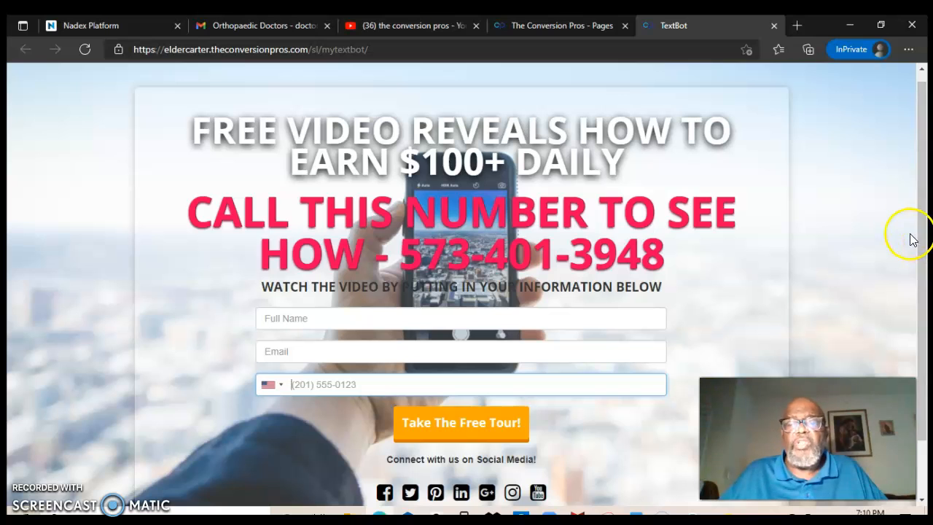
{"action": "mouse_move", "coordinate": [808, 291]}
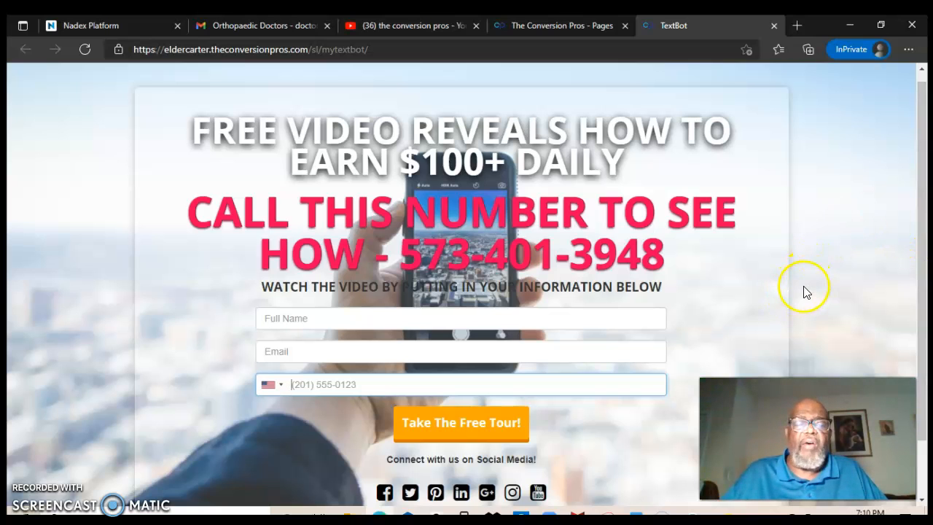
{"action": "mouse_move", "coordinate": [859, 335]}
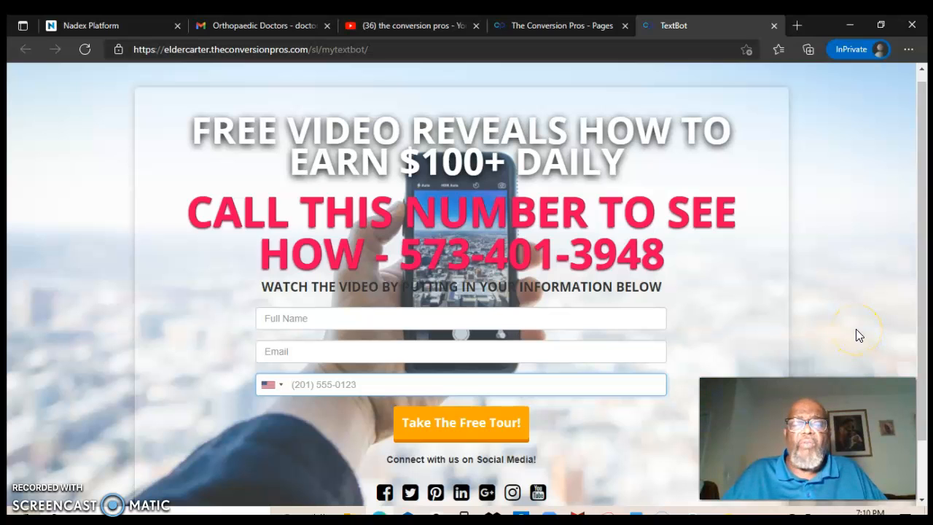
{"action": "mouse_move", "coordinate": [834, 328]}
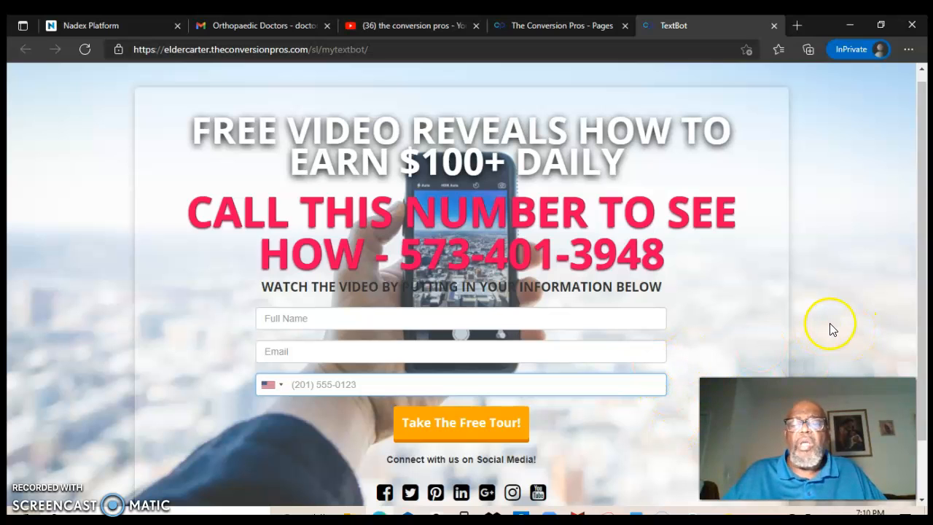
{"action": "mouse_move", "coordinate": [840, 344]}
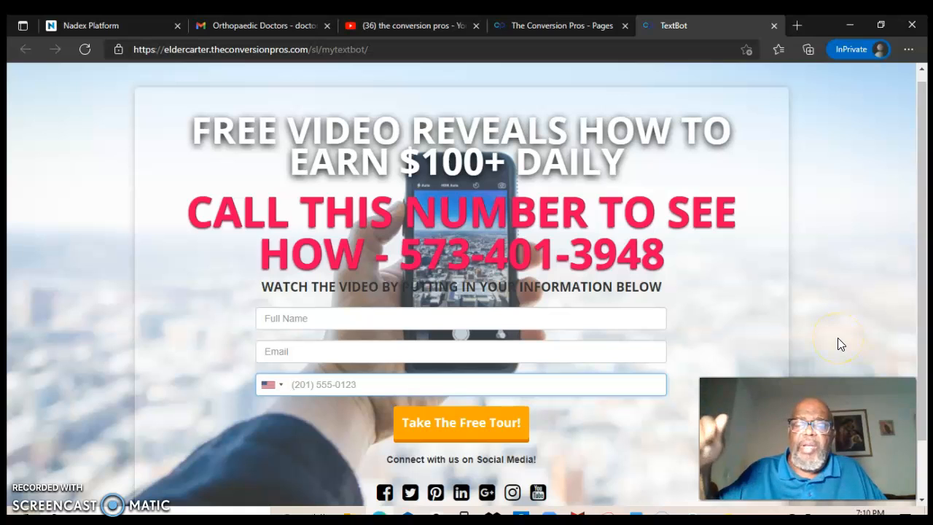
{"action": "mouse_move", "coordinate": [836, 361]}
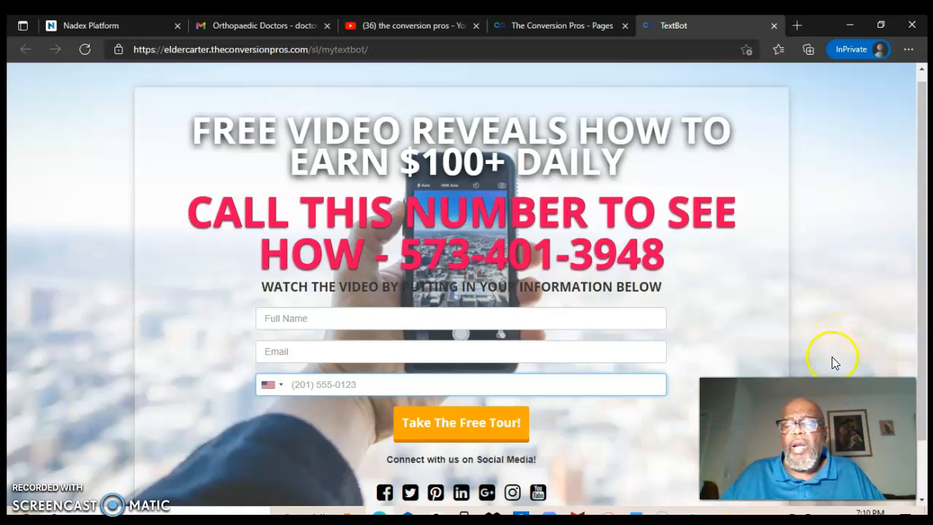